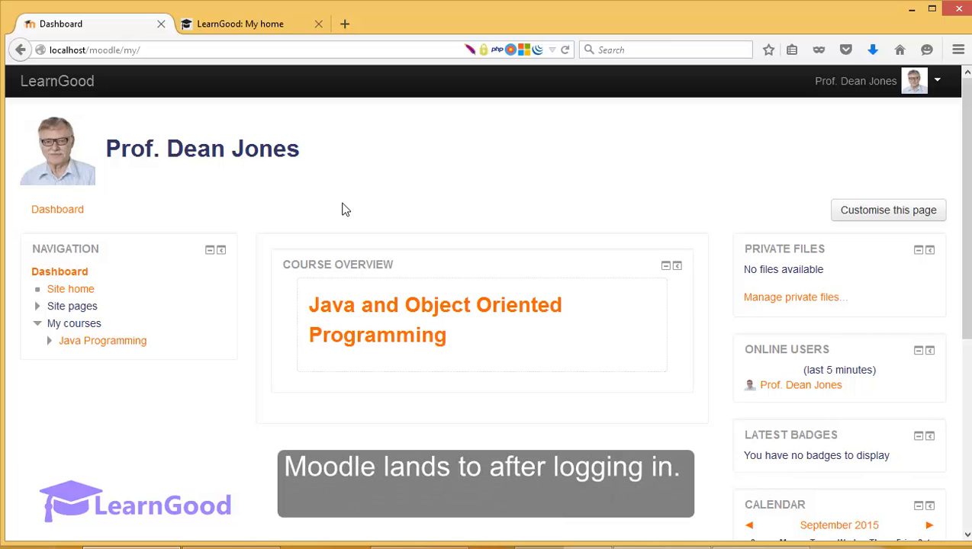
mouse_move(70, 289)
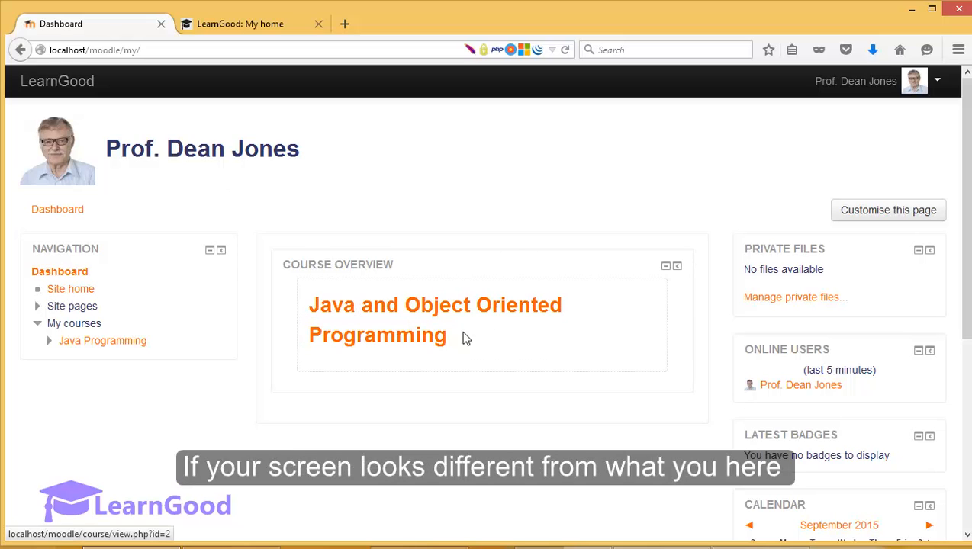
mouse_move(496, 207)
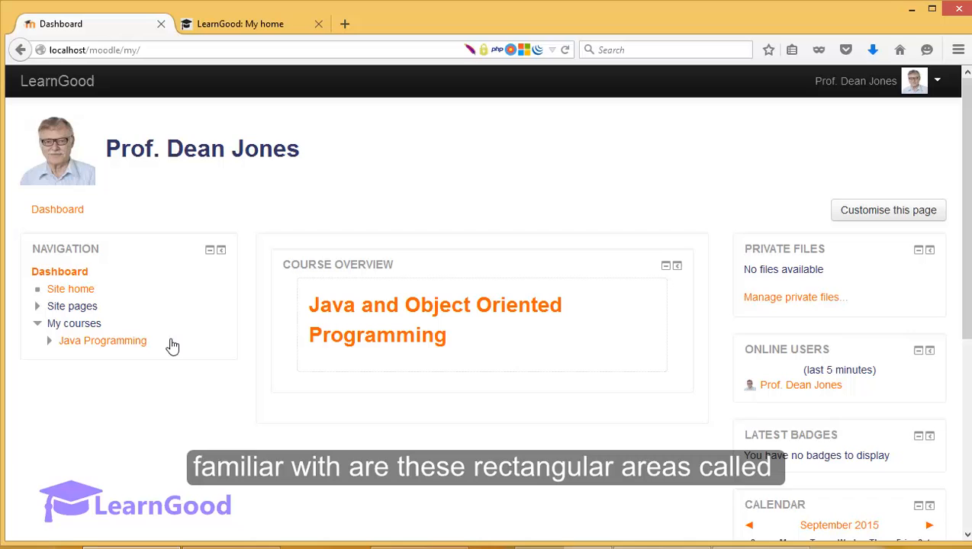
mouse_move(245, 299)
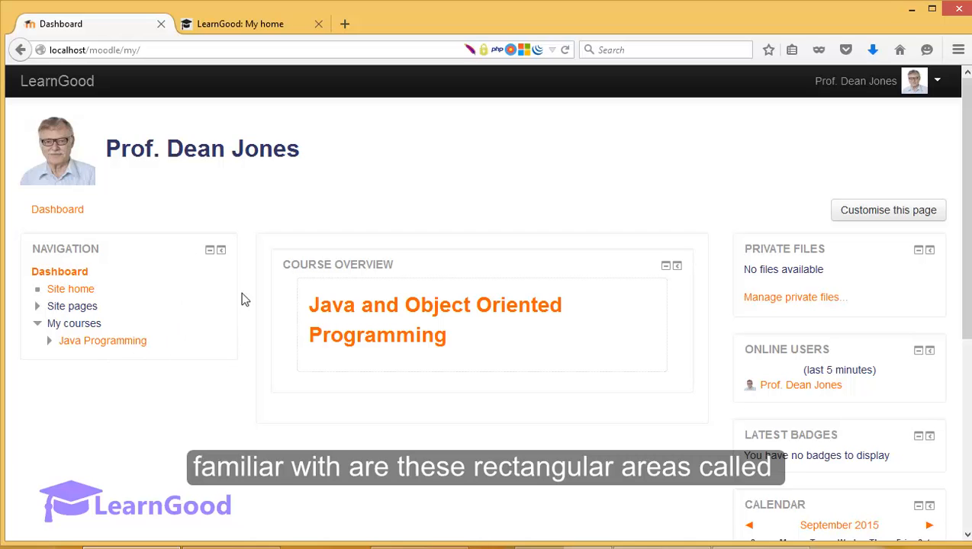
mouse_move(897, 369)
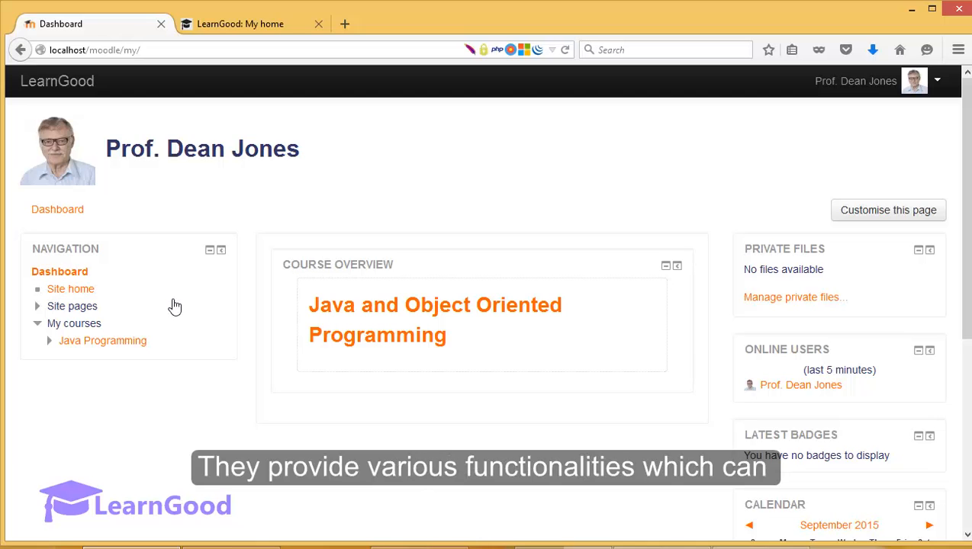
mouse_move(824, 319)
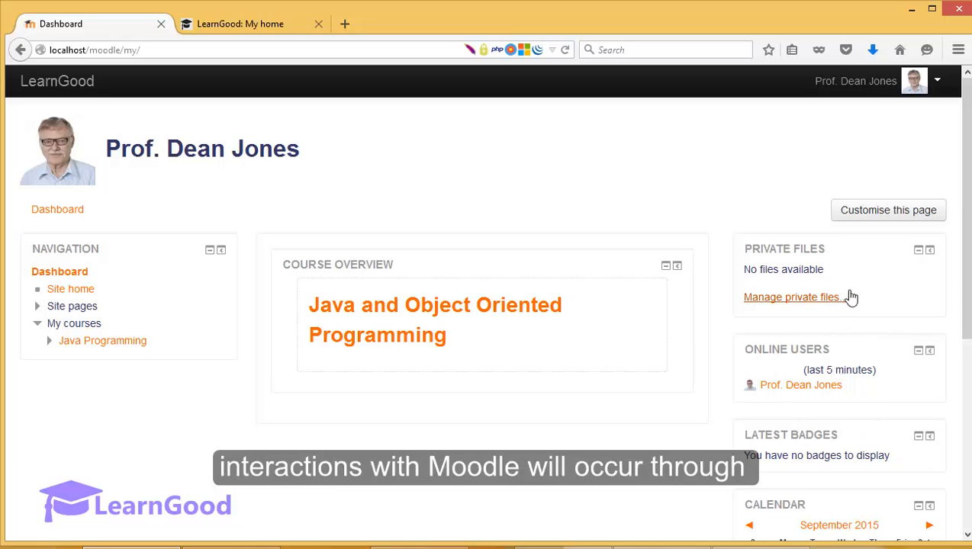
mouse_move(794, 334)
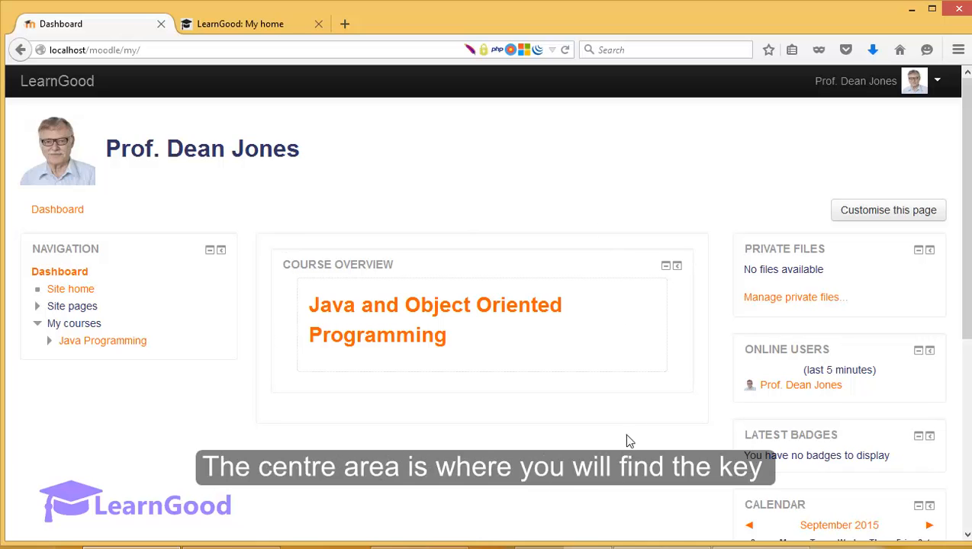
mouse_move(592, 320)
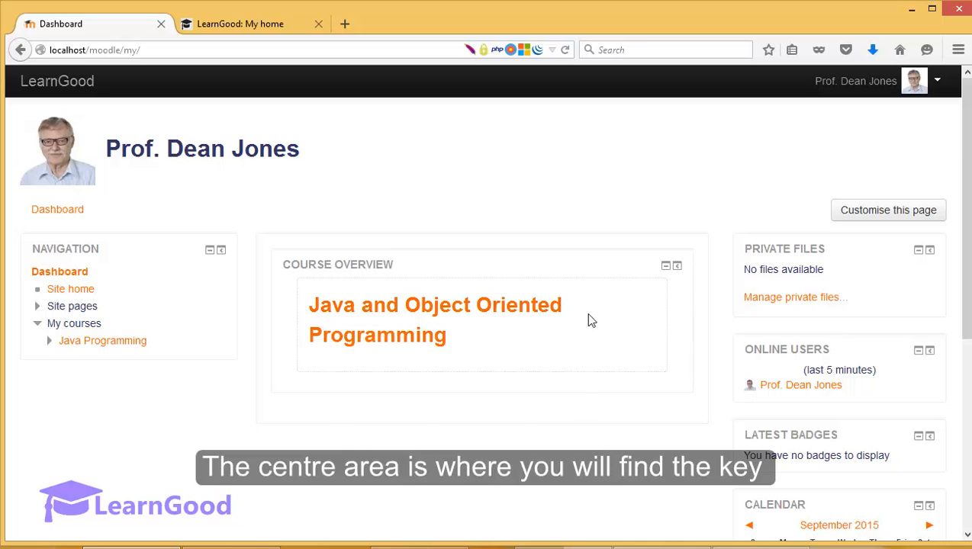
mouse_move(390, 387)
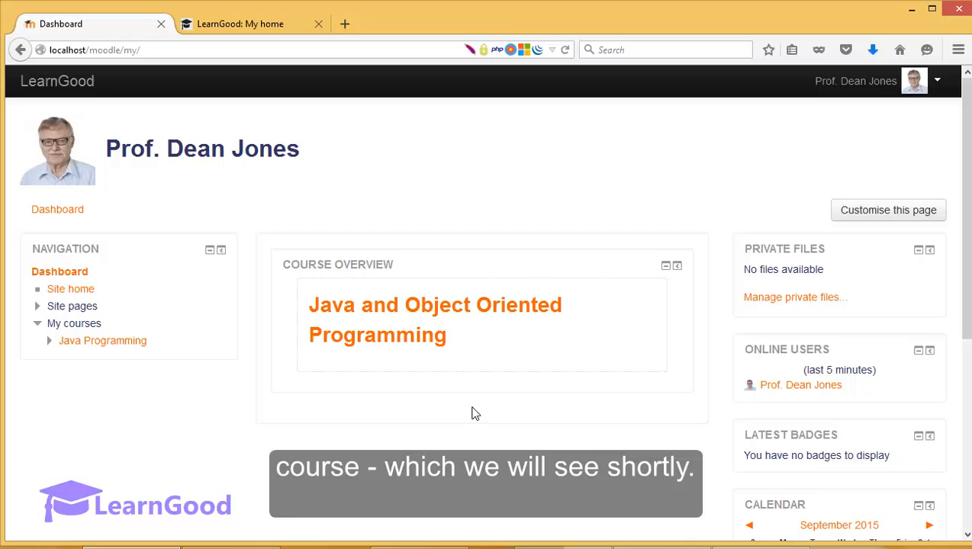
mouse_move(536, 413)
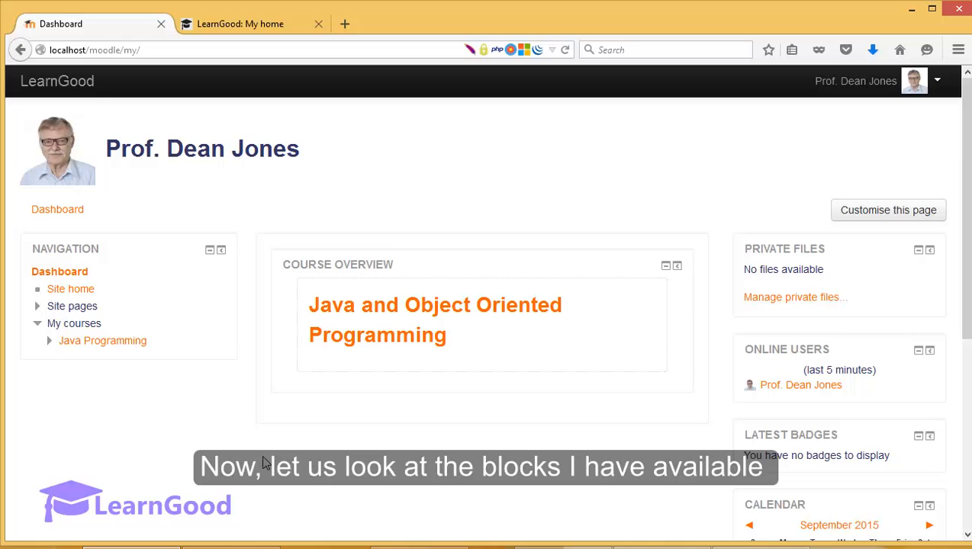
mouse_move(197, 300)
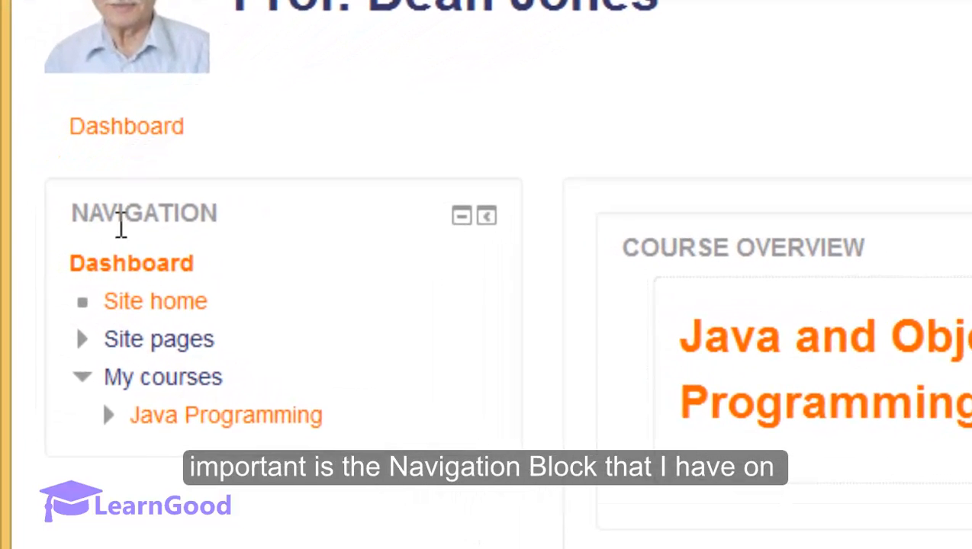
- Scroll to the Navigation block and expand Site pages to show Site blogs, badges, Tags, Calendar
double_click(143, 212)
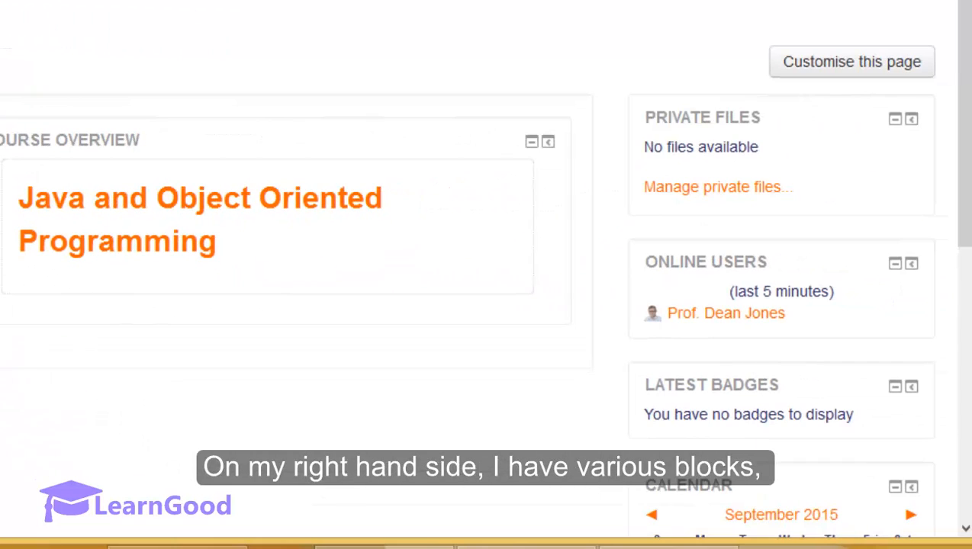
scroll("down", 3)
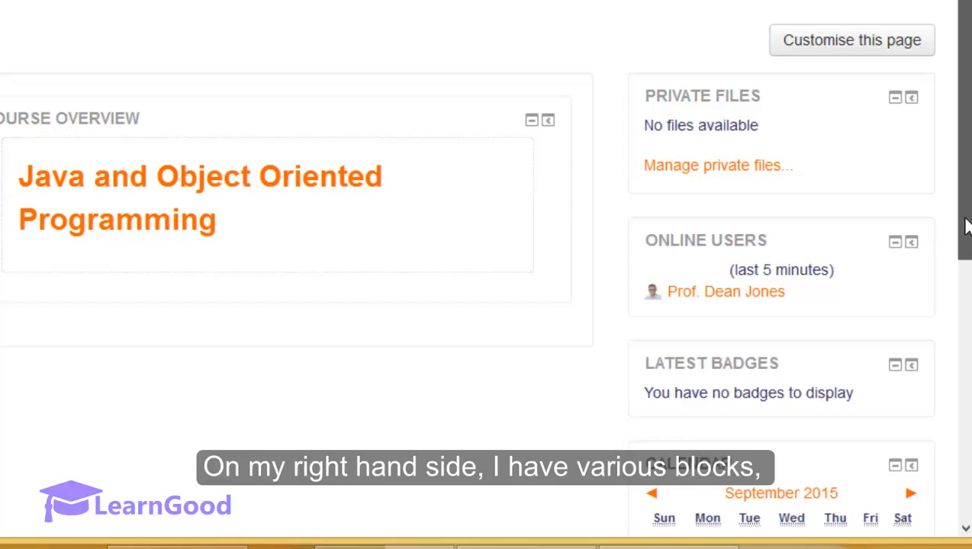
scroll("down", 3)
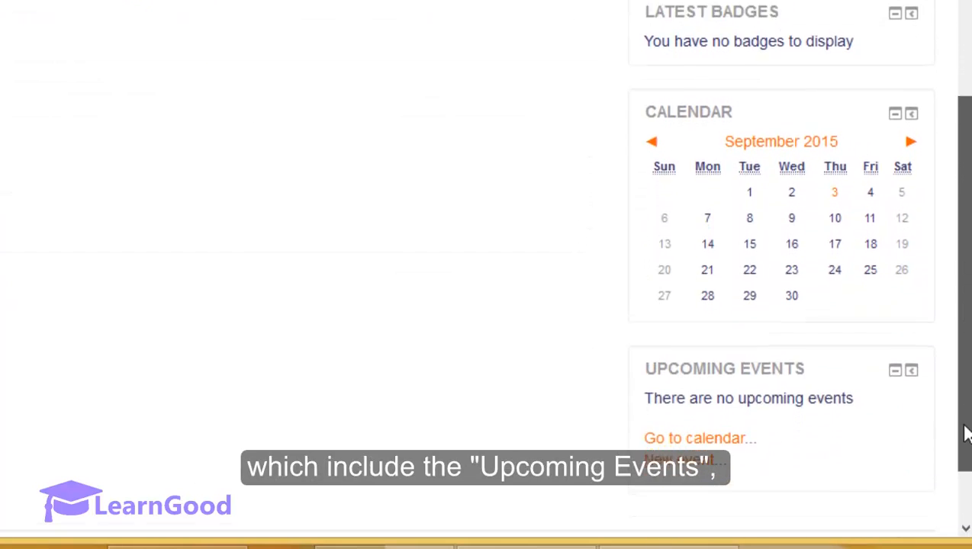
scroll("down", 3)
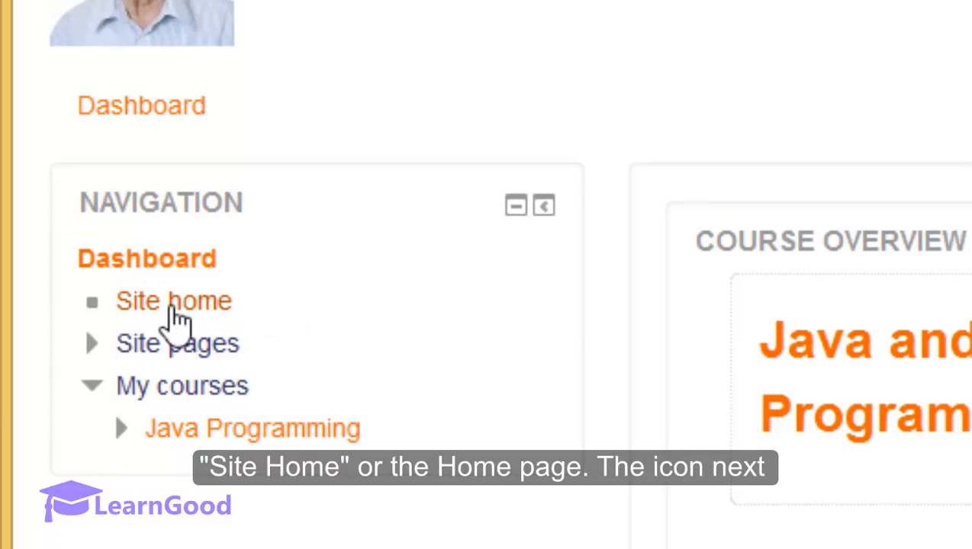
mouse_move(243, 313)
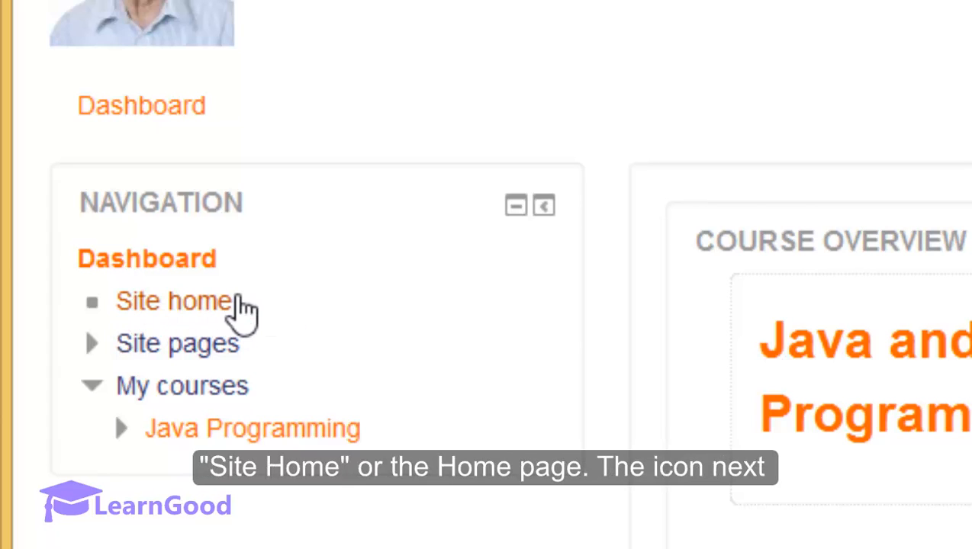
mouse_move(107, 305)
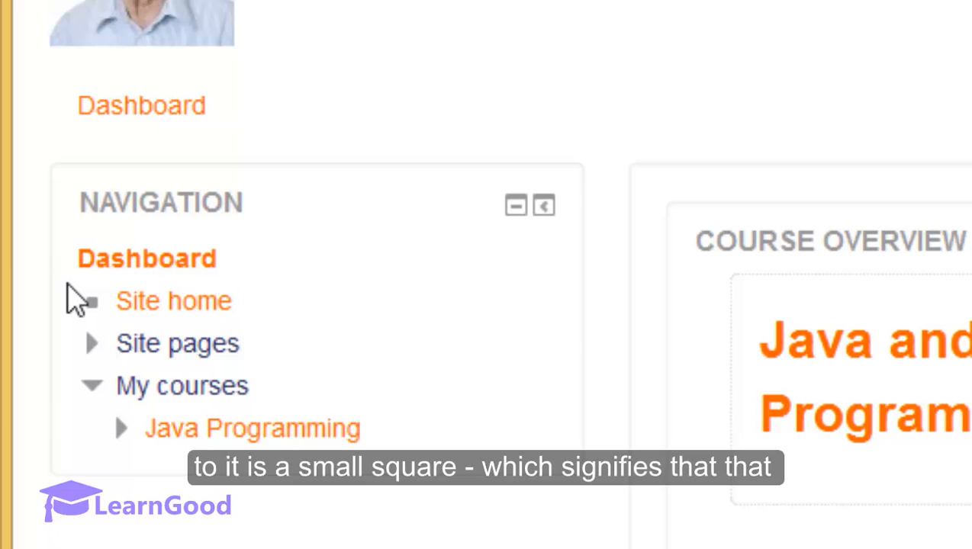
mouse_move(210, 298)
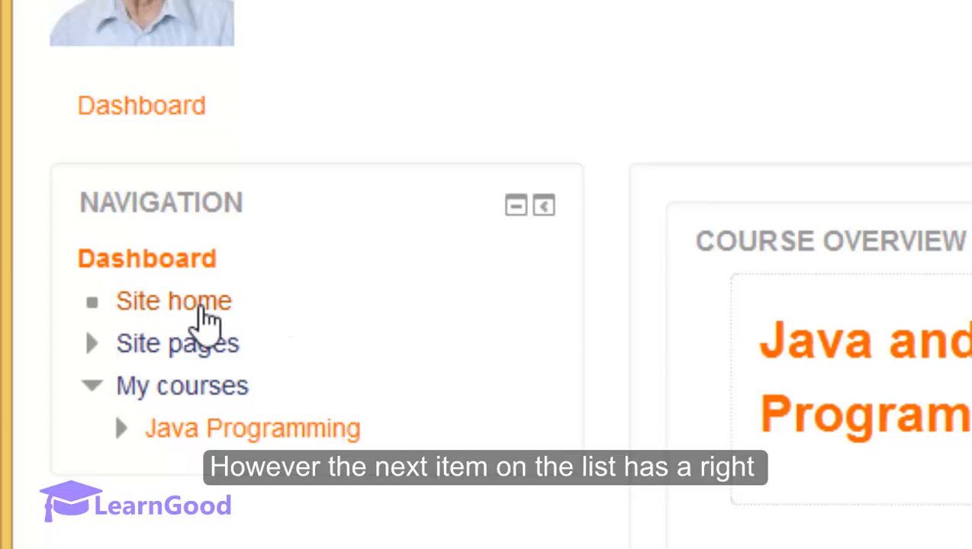
mouse_move(195, 351)
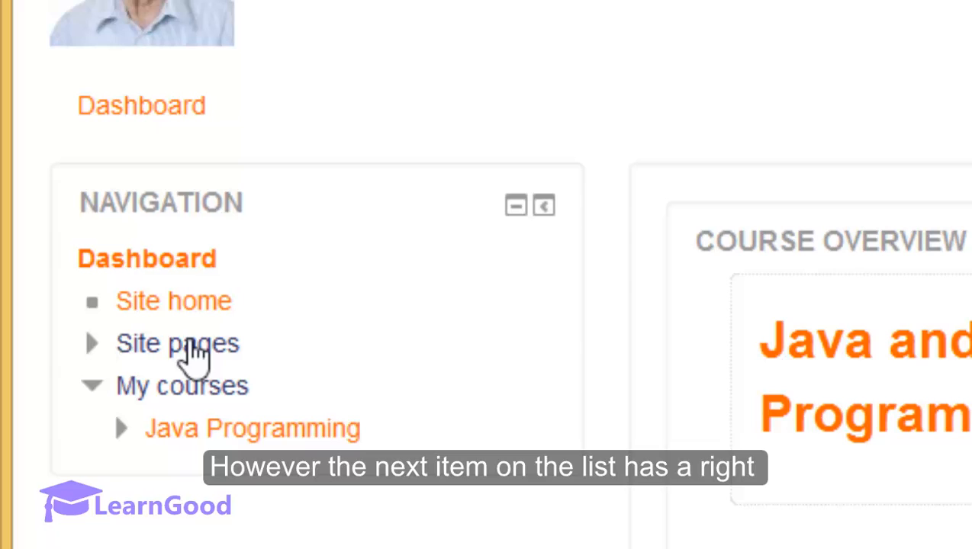
mouse_move(126, 363)
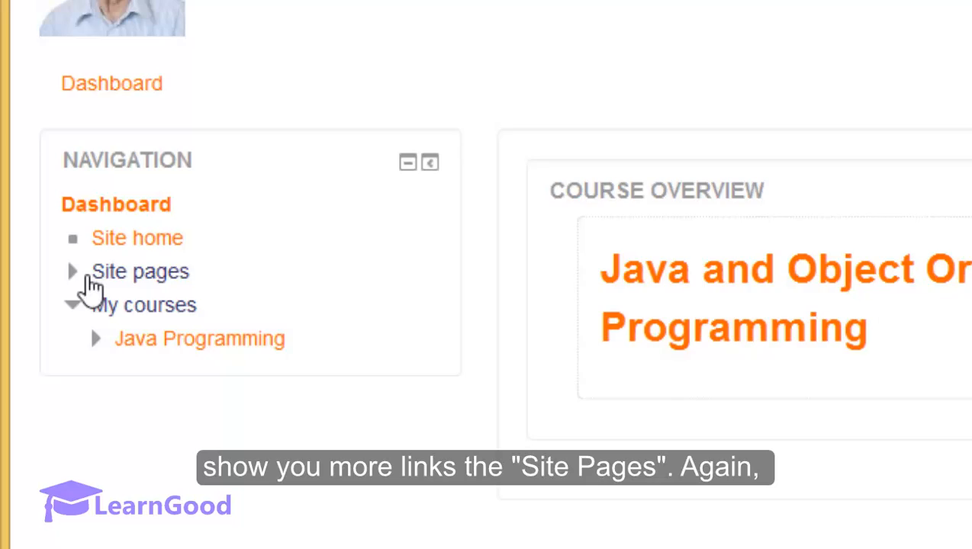
left_click(73, 271)
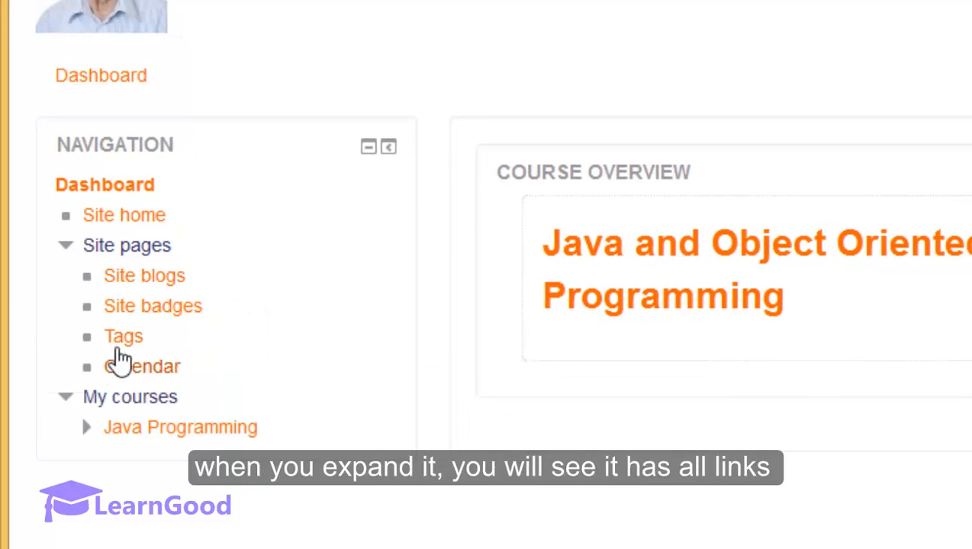
mouse_move(114, 391)
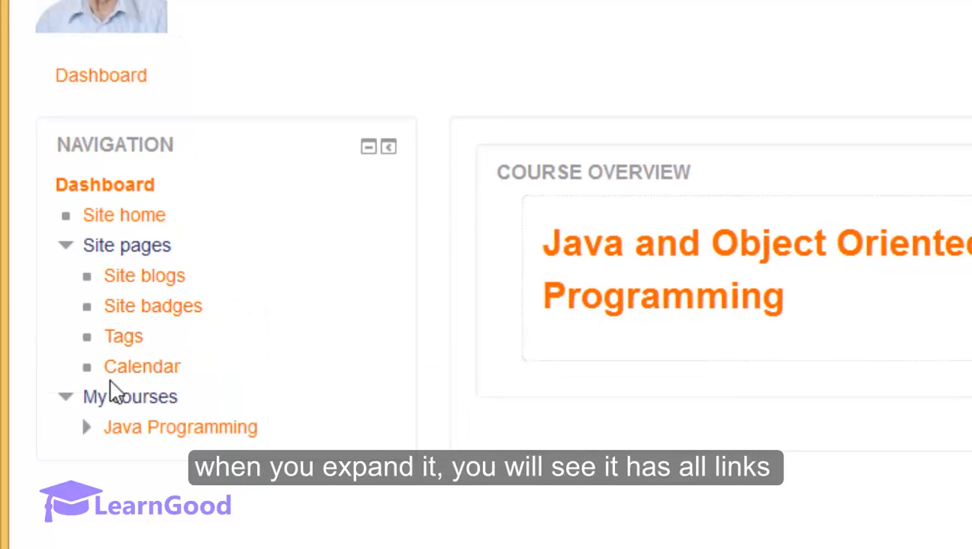
mouse_move(137, 363)
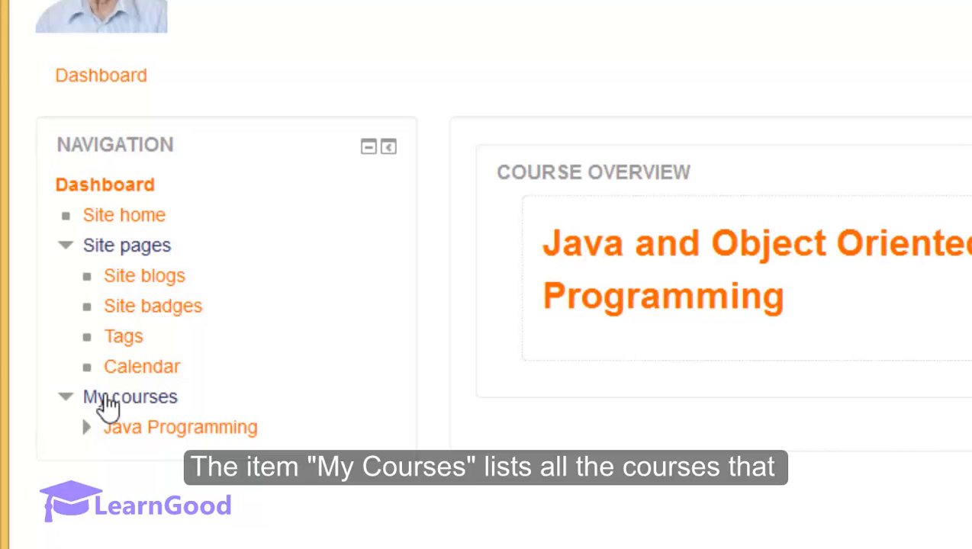
mouse_move(118, 403)
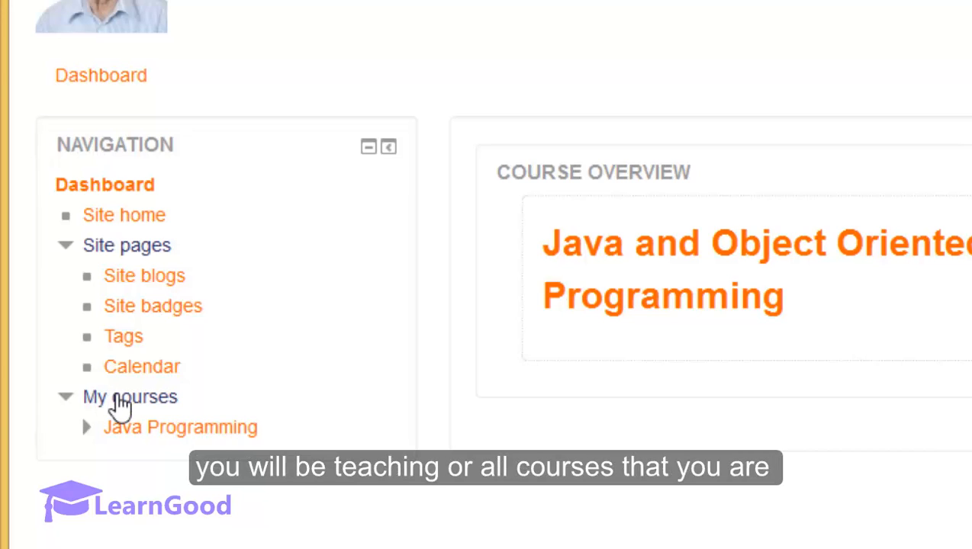
mouse_move(123, 465)
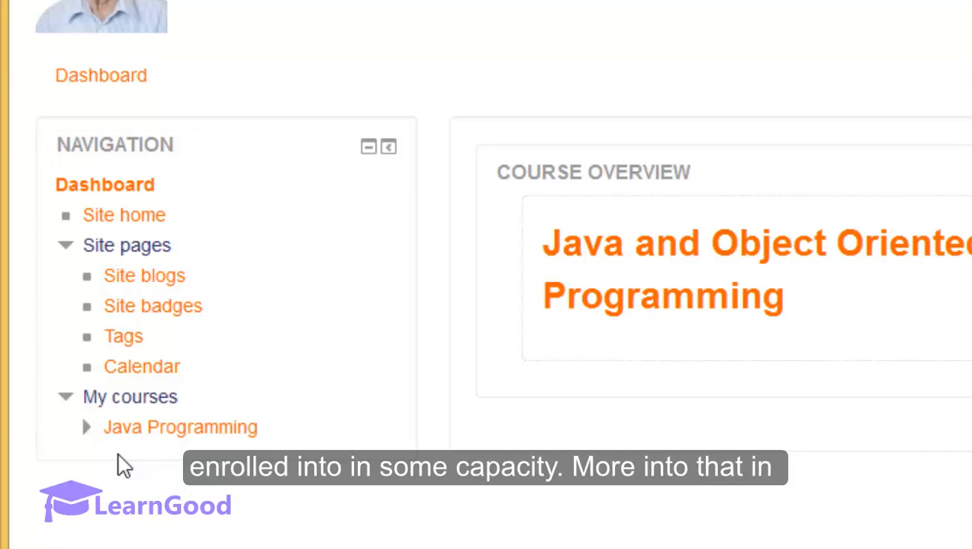
mouse_move(142, 397)
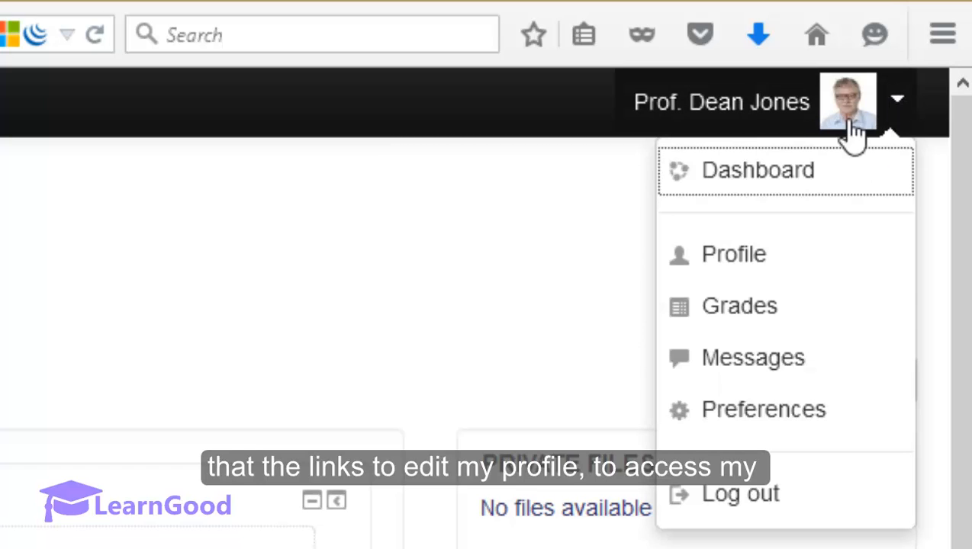
mouse_move(820, 252)
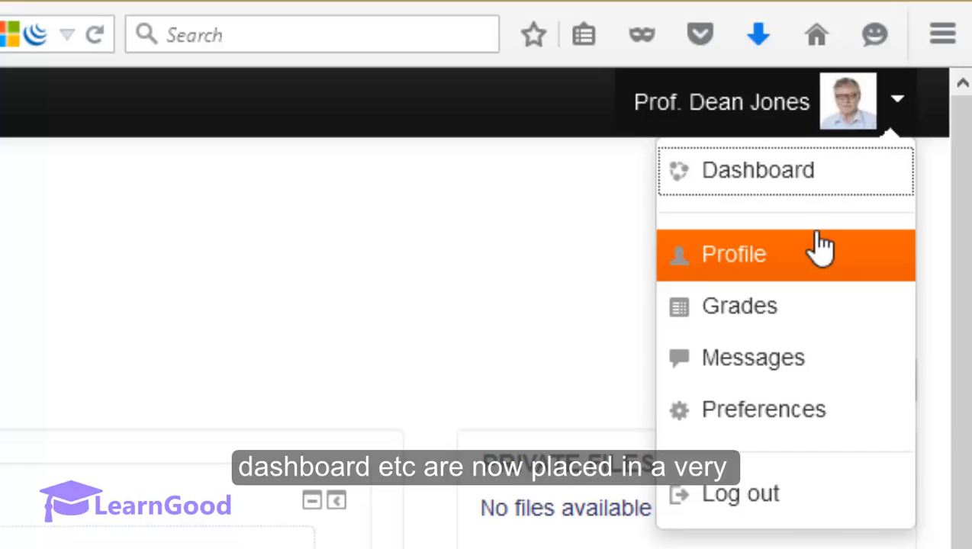
mouse_move(775, 357)
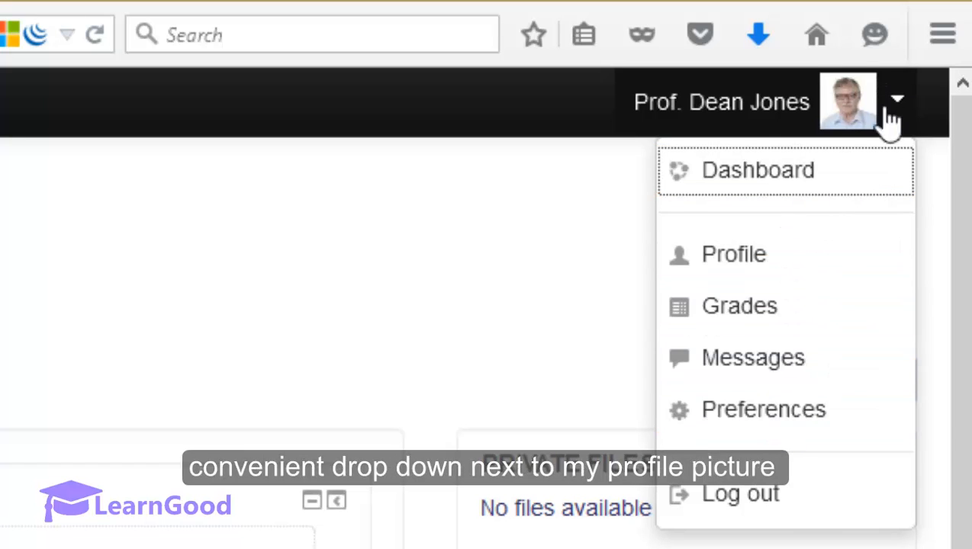
mouse_move(927, 115)
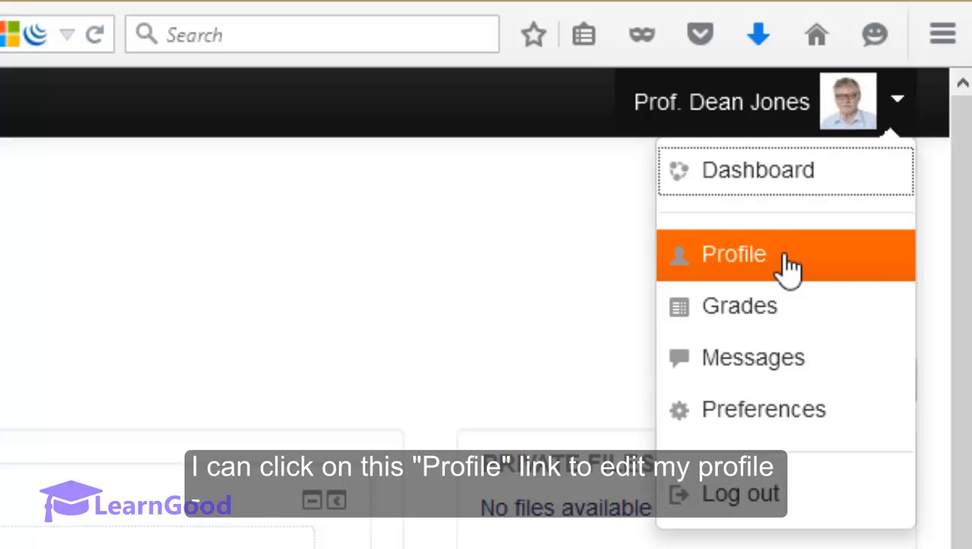
mouse_move(843, 263)
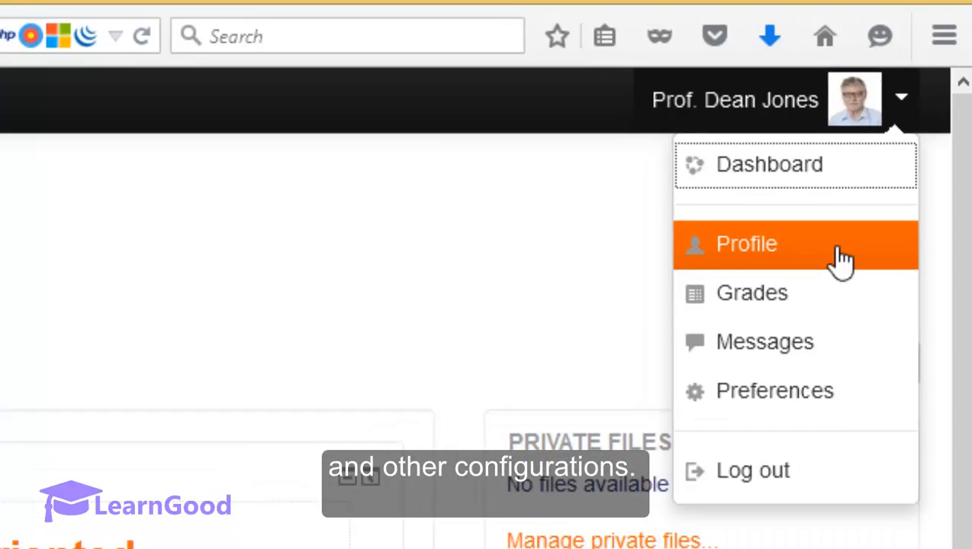
- Close the user menu after reviewing Profile, Grades, Messages, Preferences and Log out
left_click(770, 163)
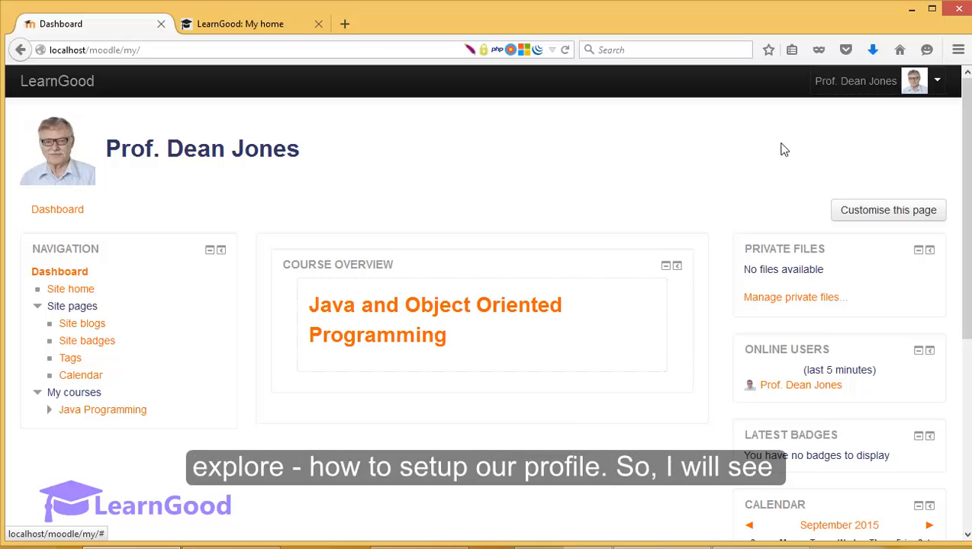
mouse_move(866, 124)
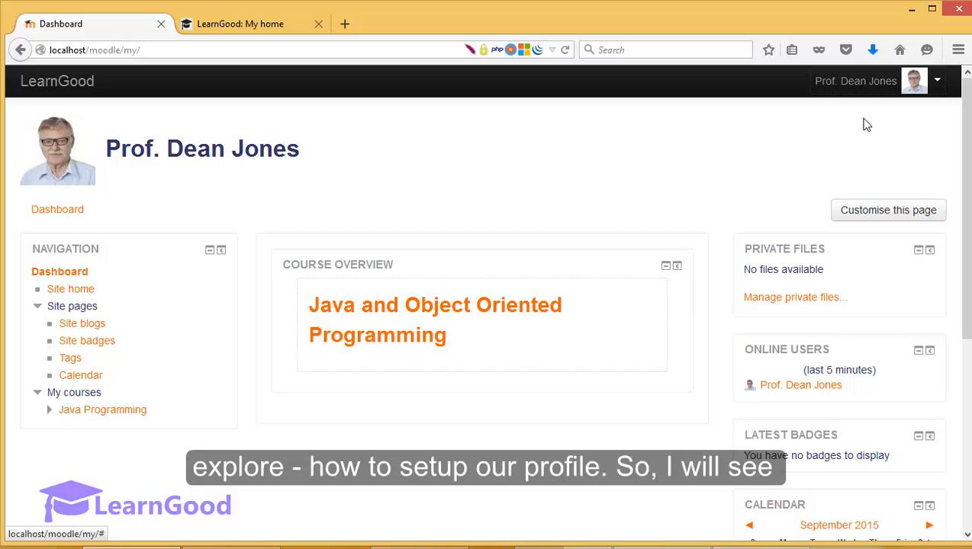